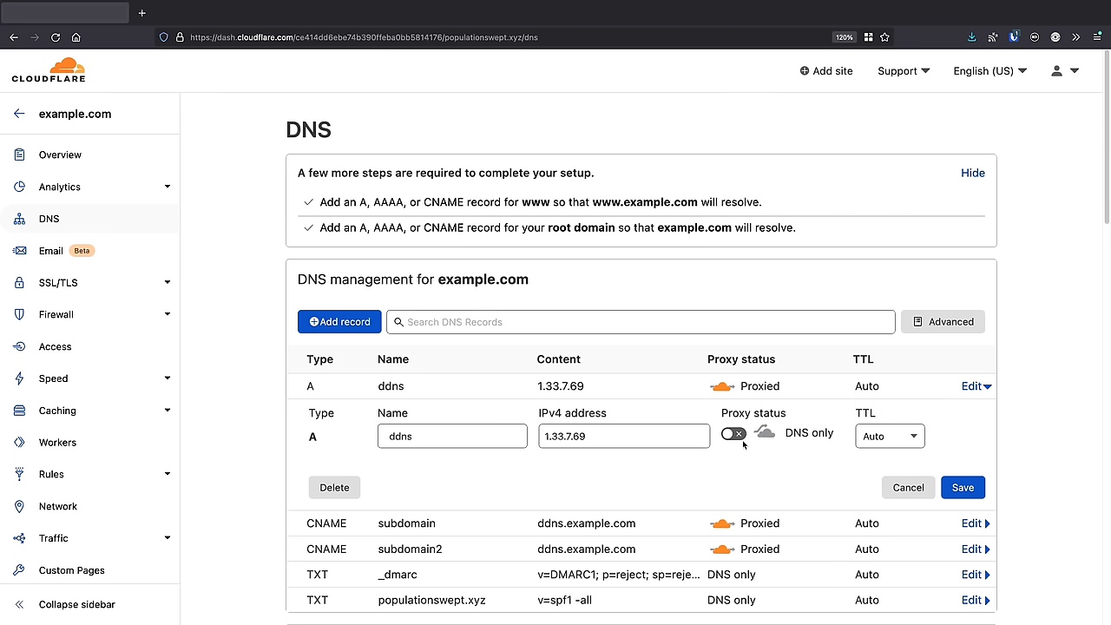
Switch the ddns A record (1.33.7.69) proxy status from DNS only to Proxied
left_click(732, 433)
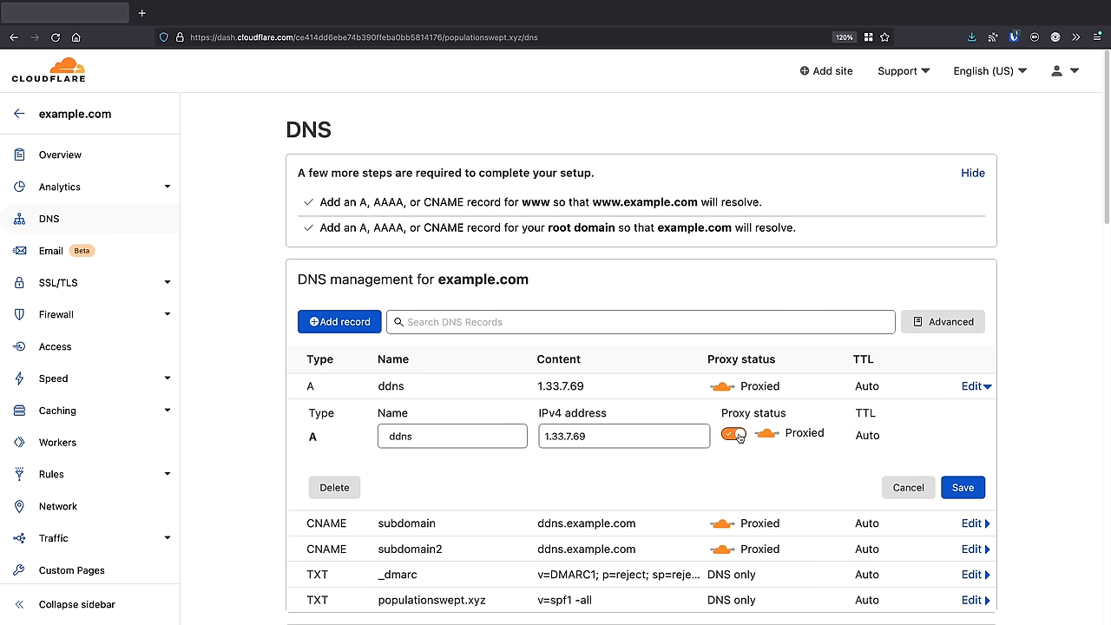